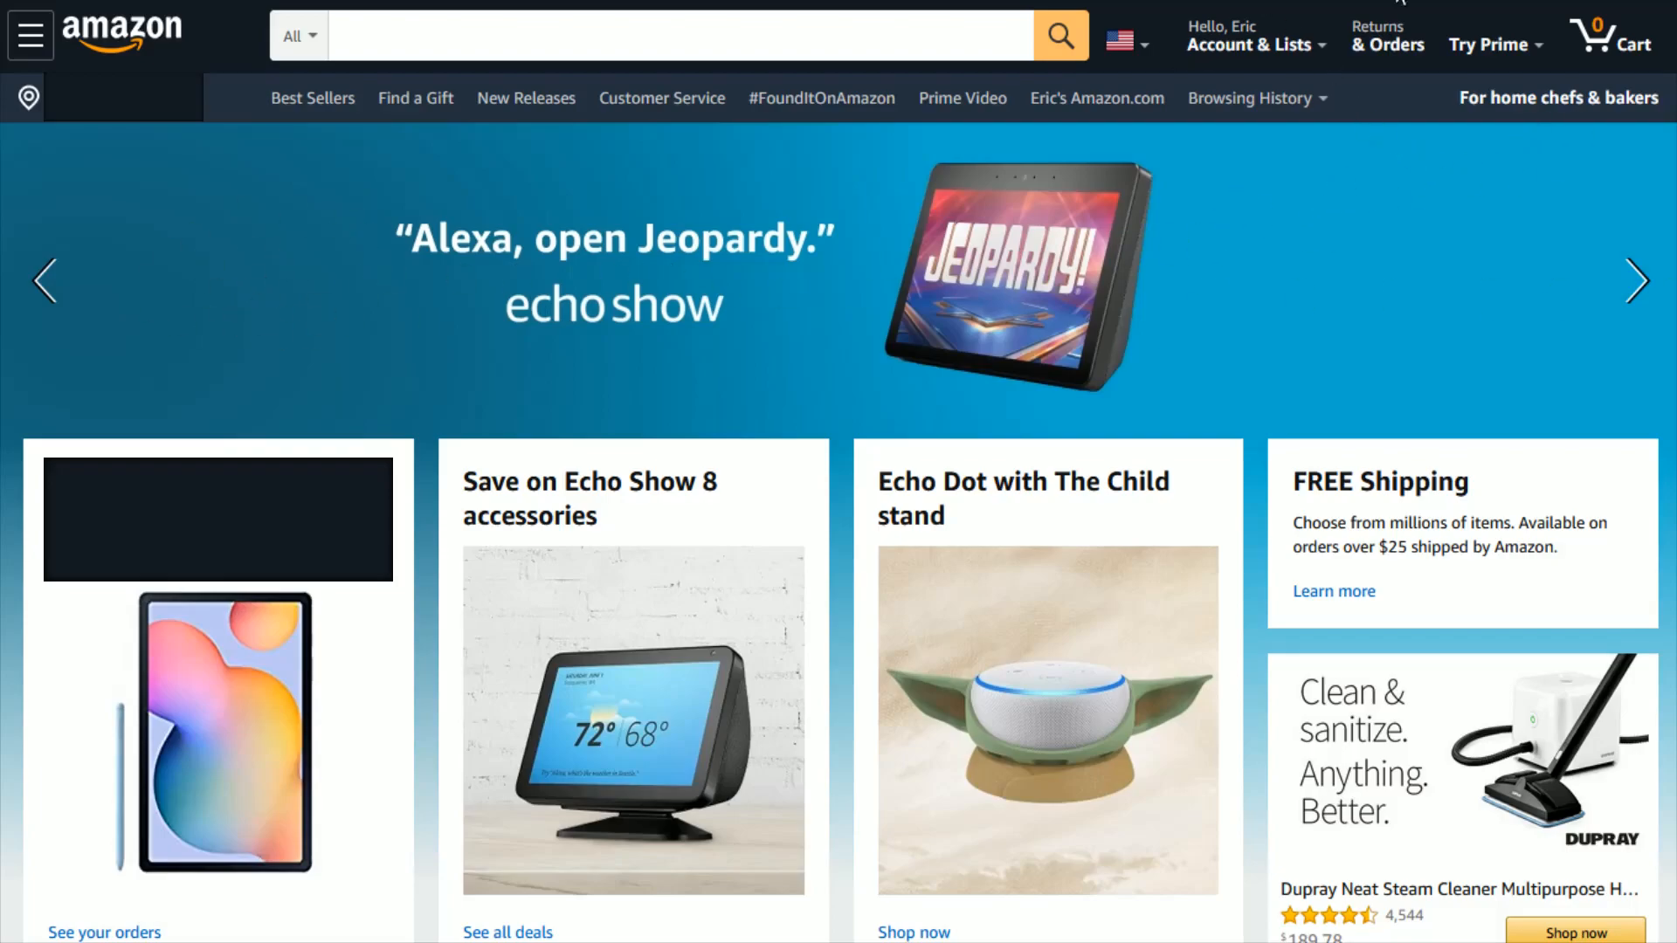
- Go to the Your Account page from the Account & Lists menu in the header
left_click(1248, 43)
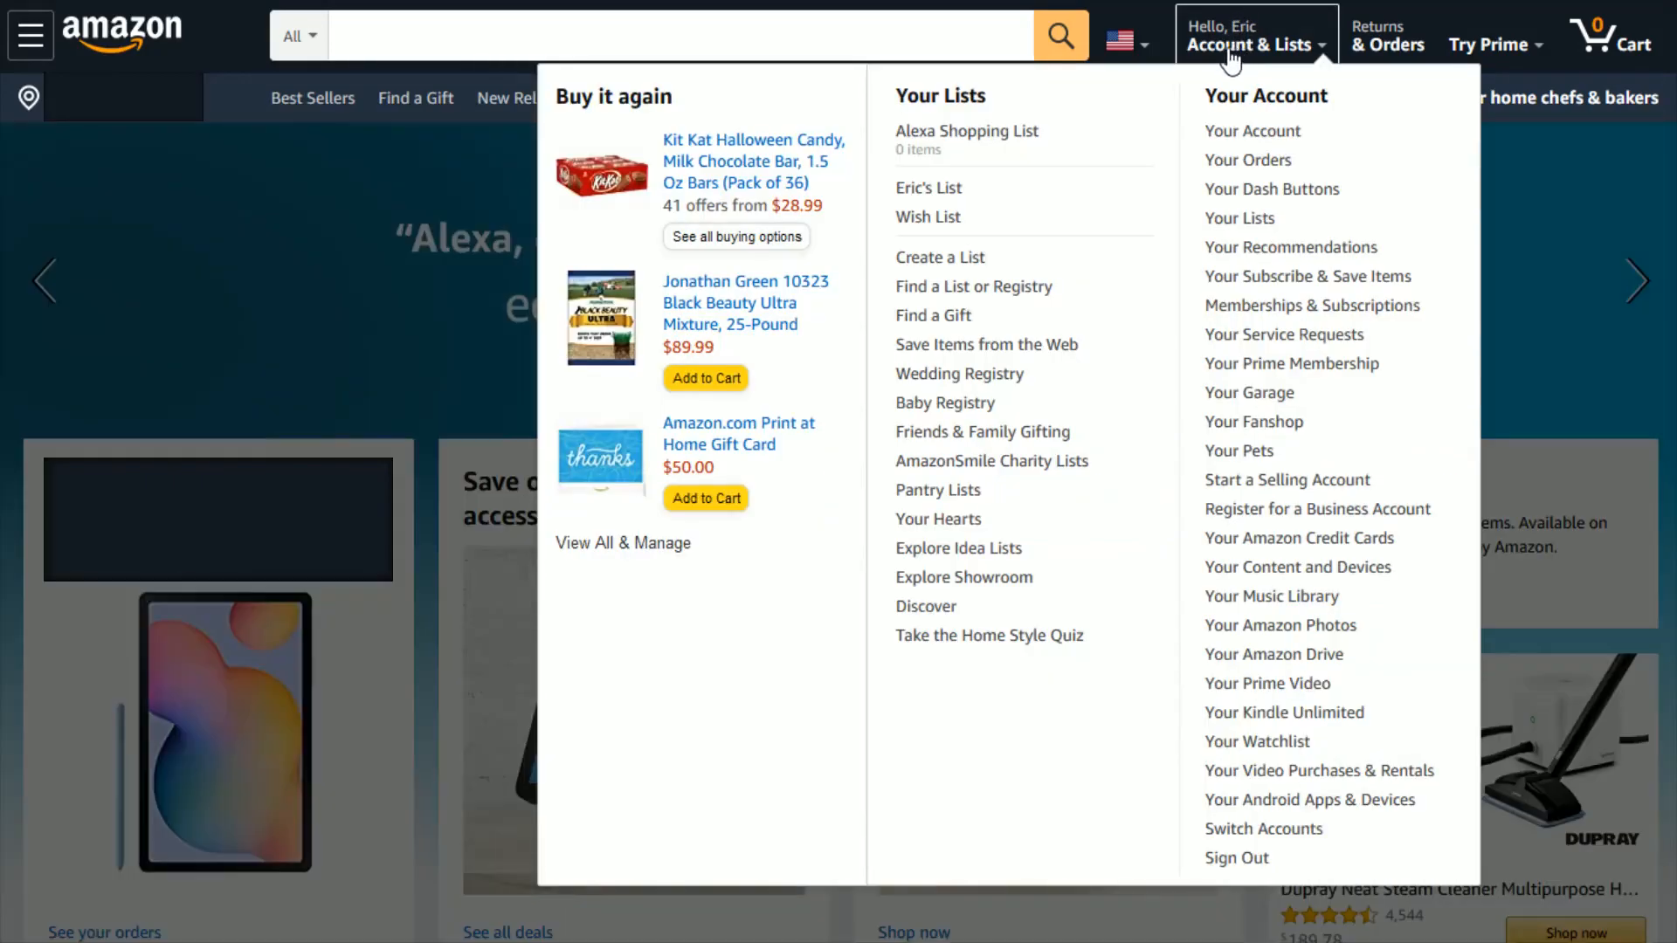
mouse_move(1273, 56)
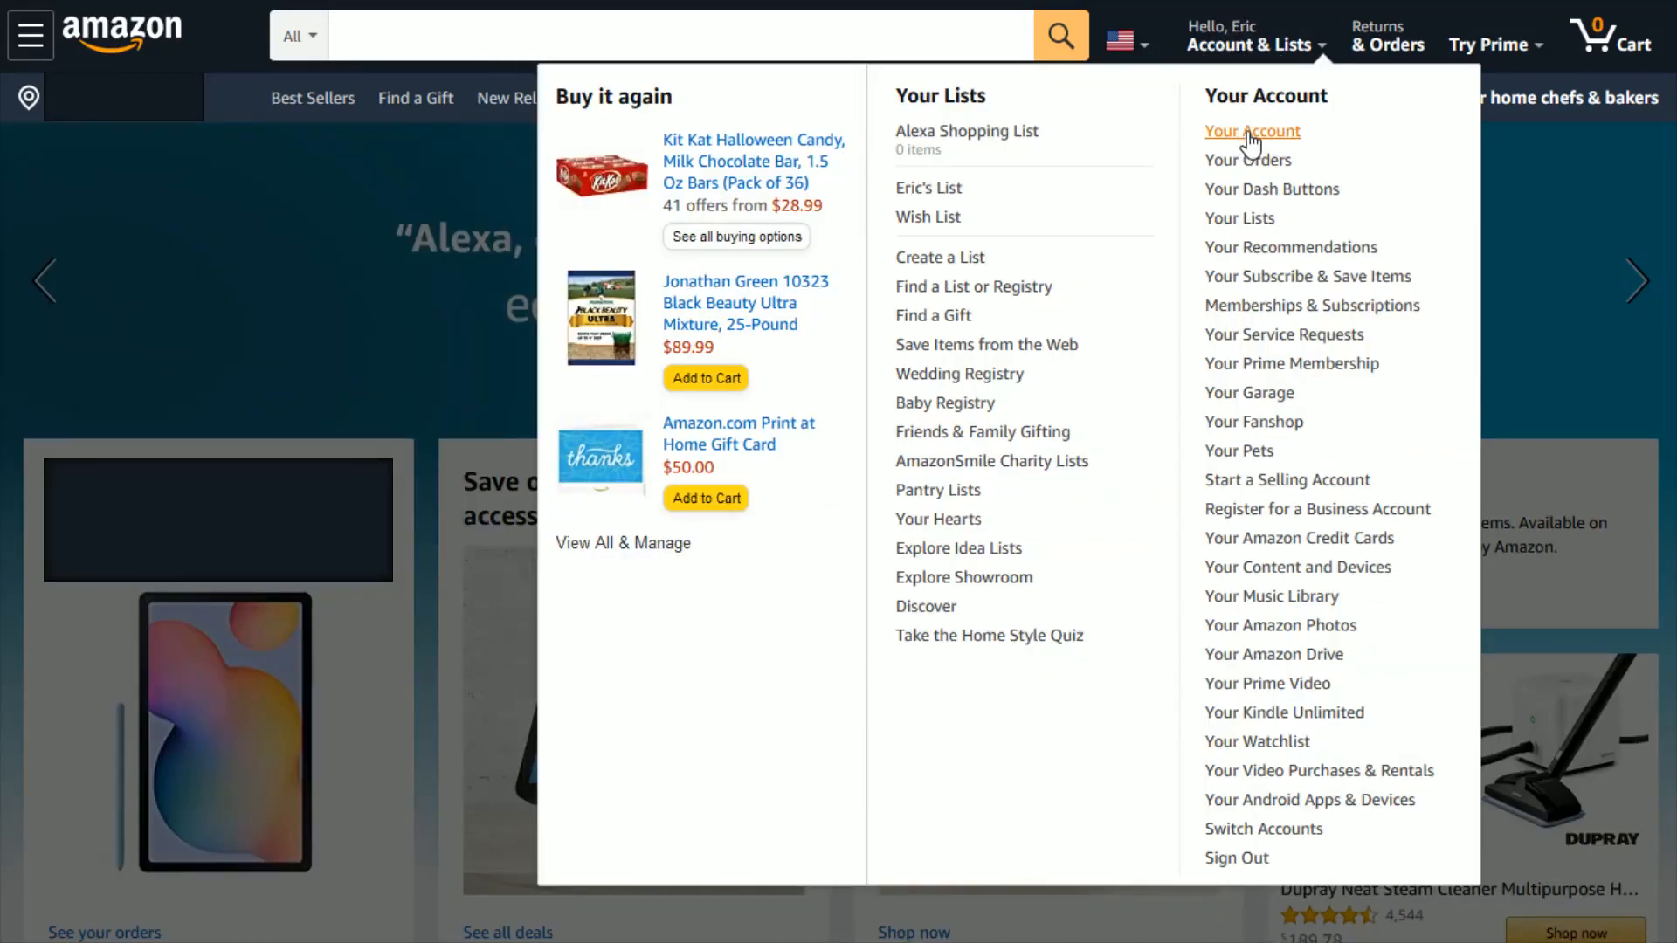
left_click(1252, 130)
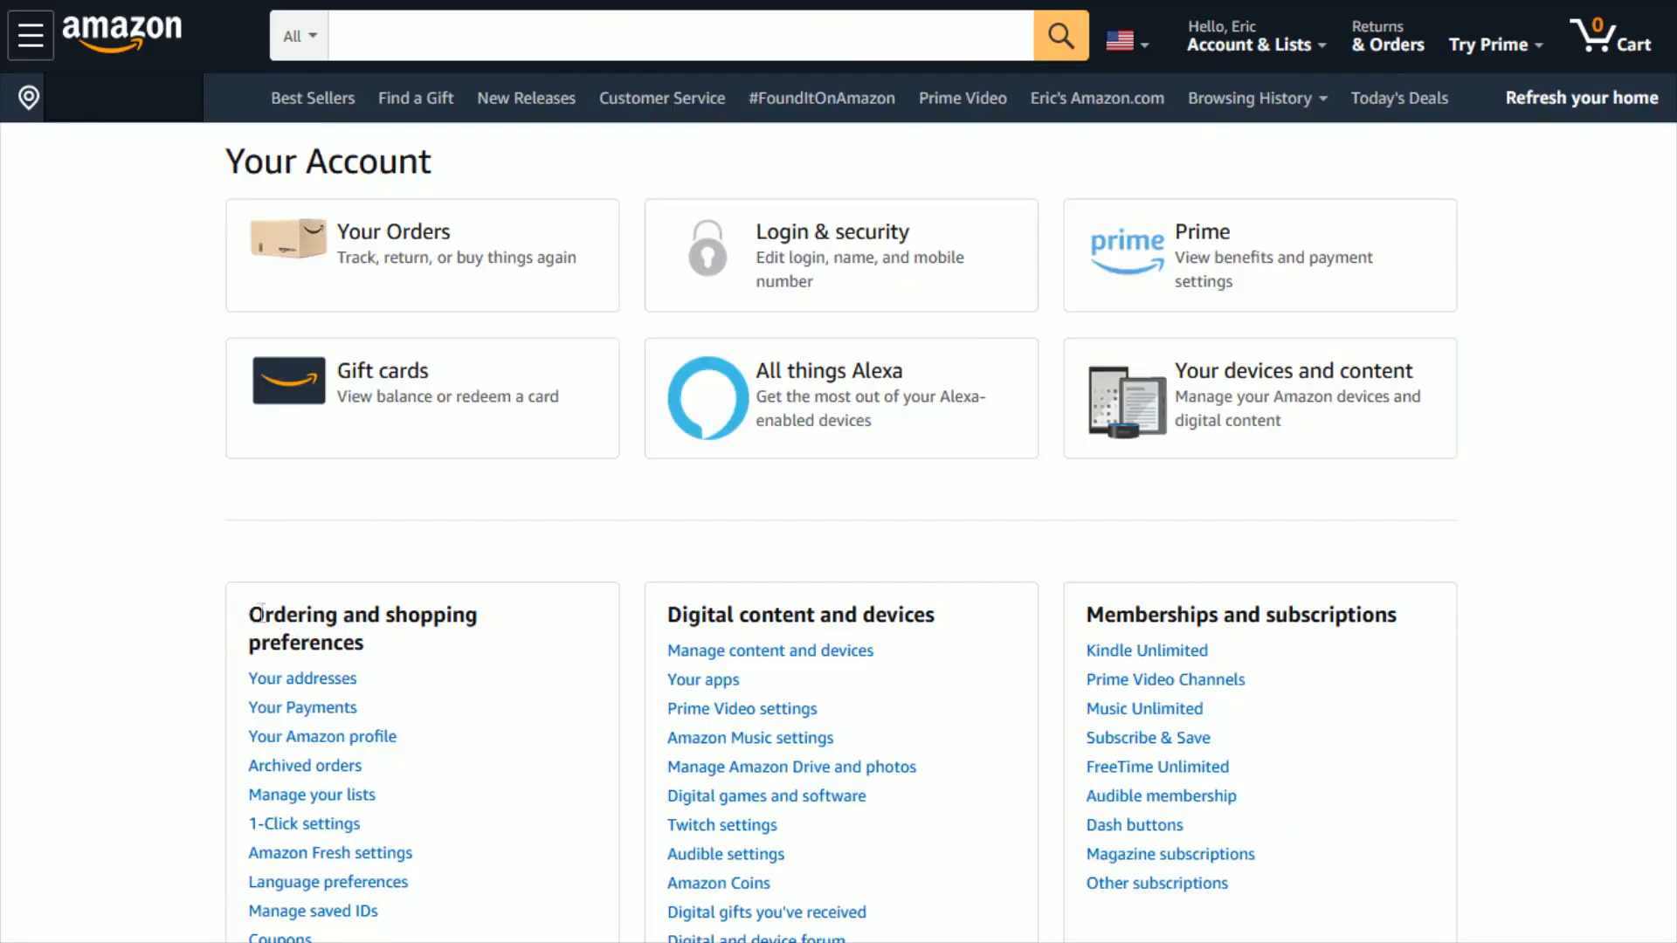
mouse_move(181, 682)
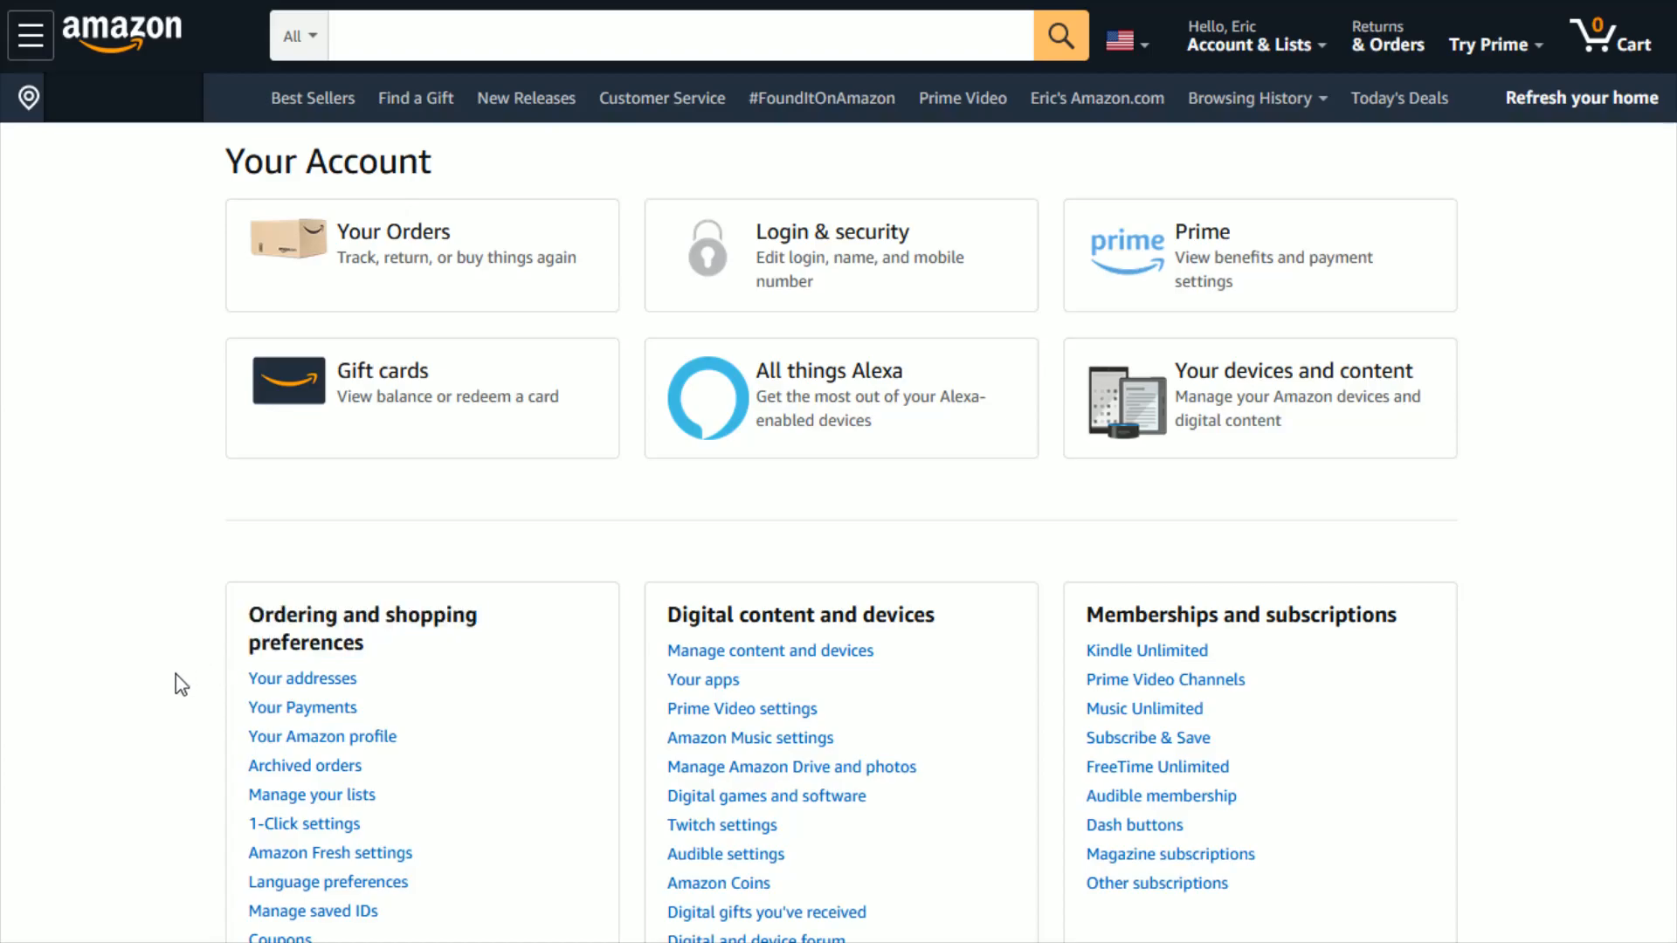
mouse_move(302, 678)
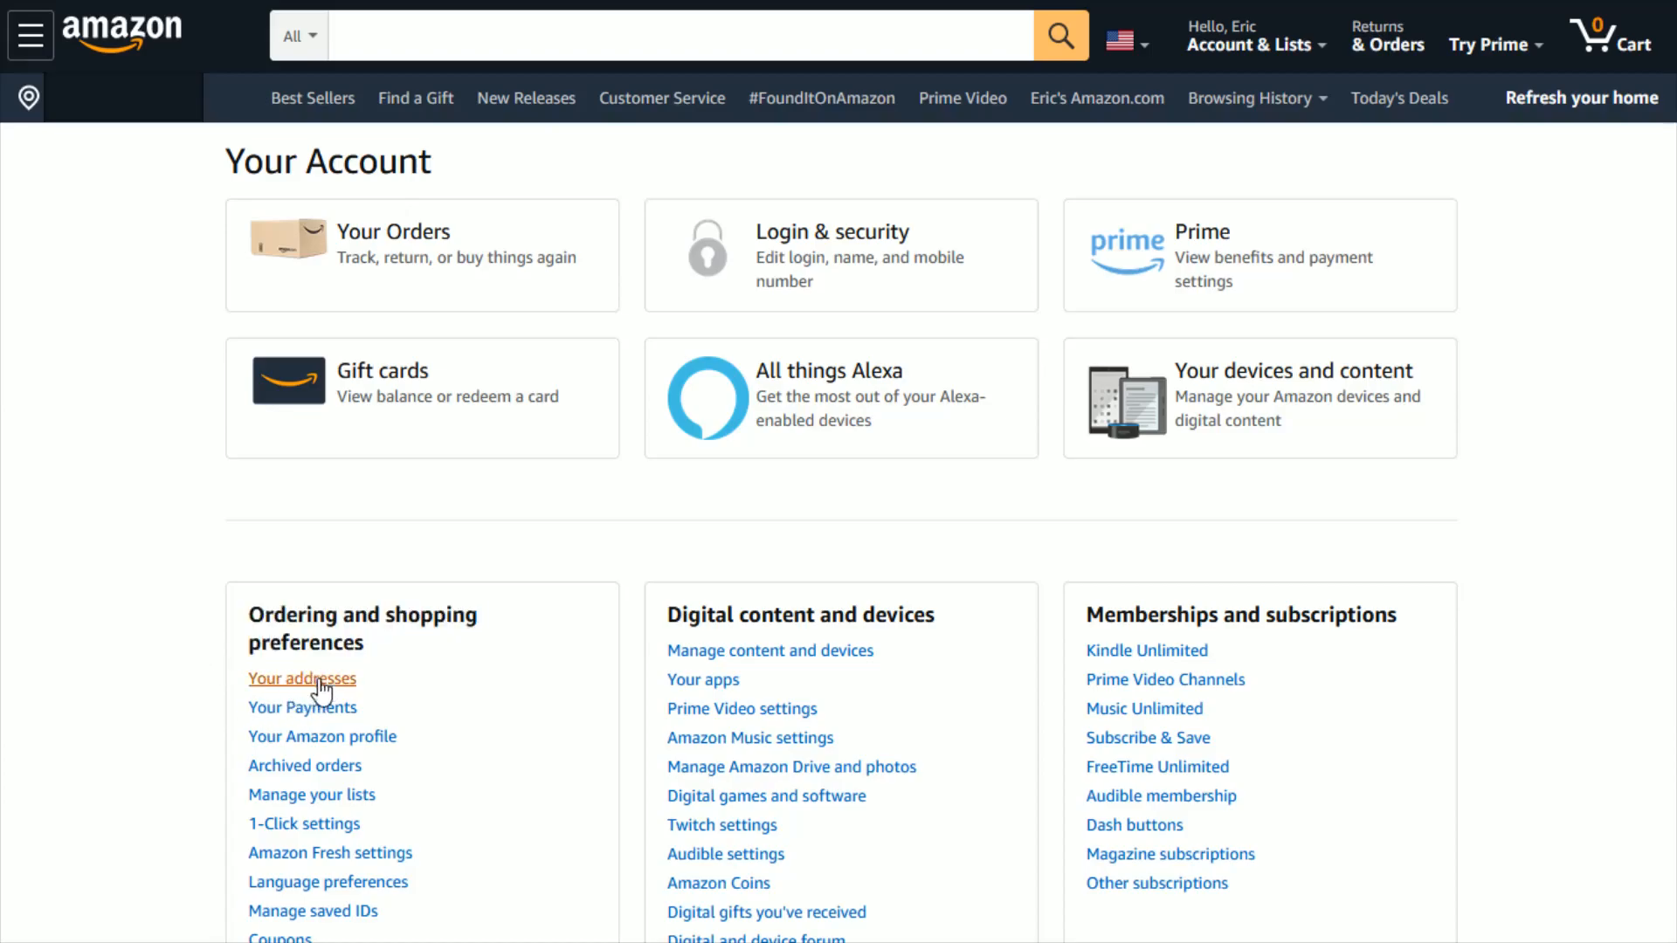
mouse_move(313, 690)
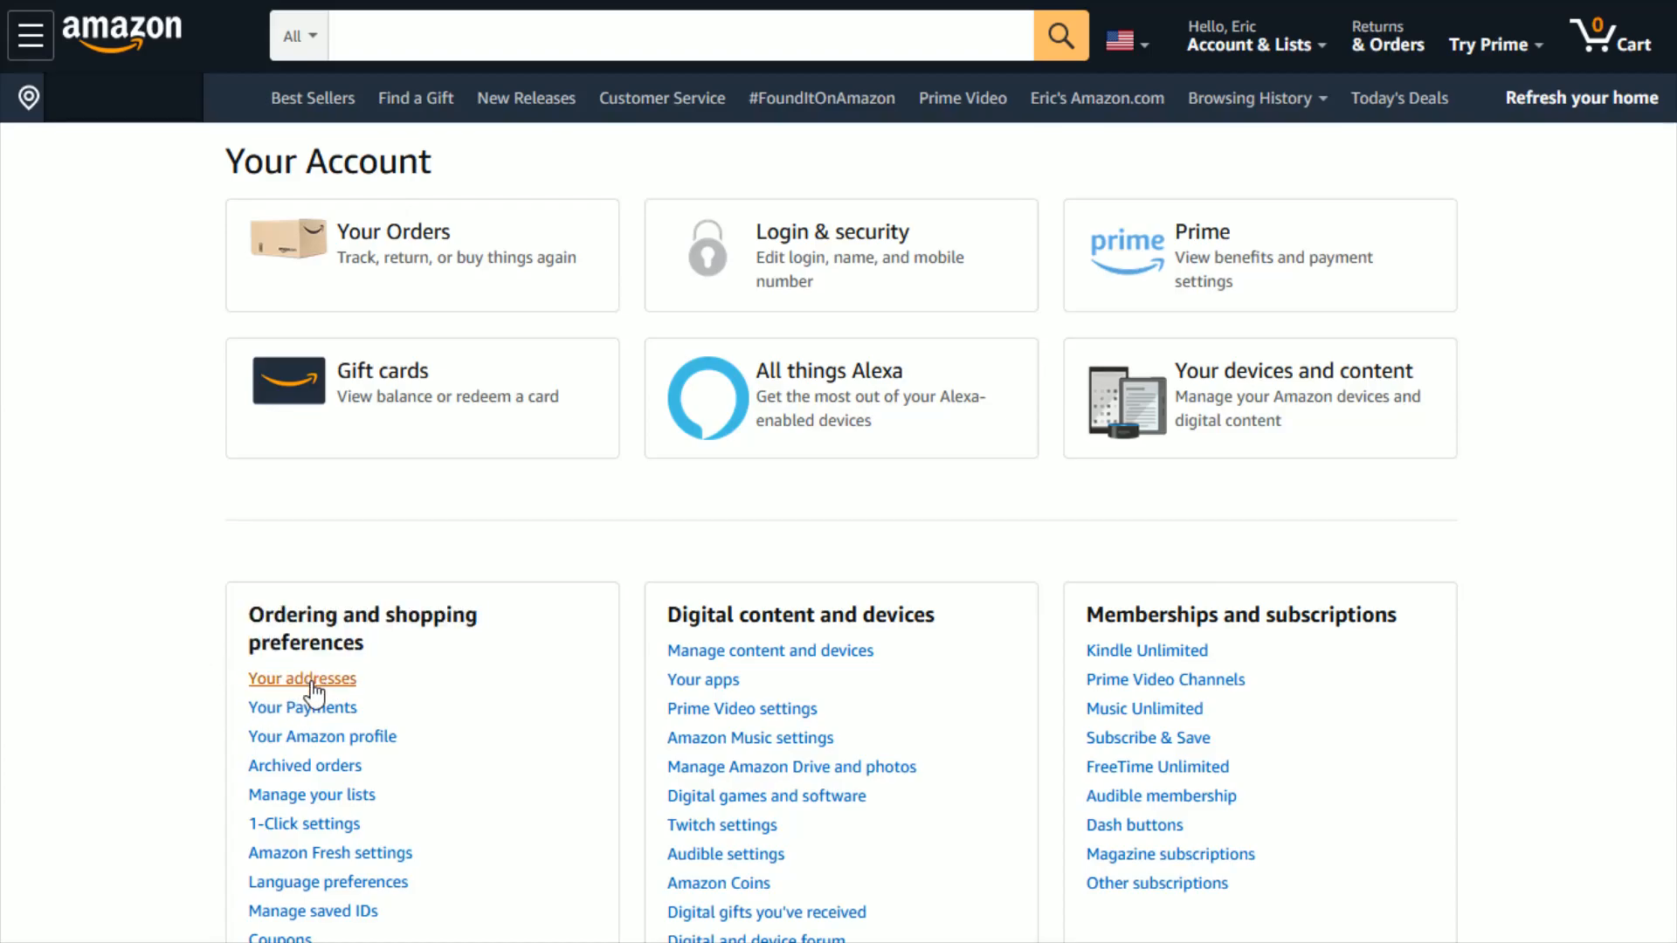
- Open Your addresses under Ordering and shopping preferences
left_click(302, 677)
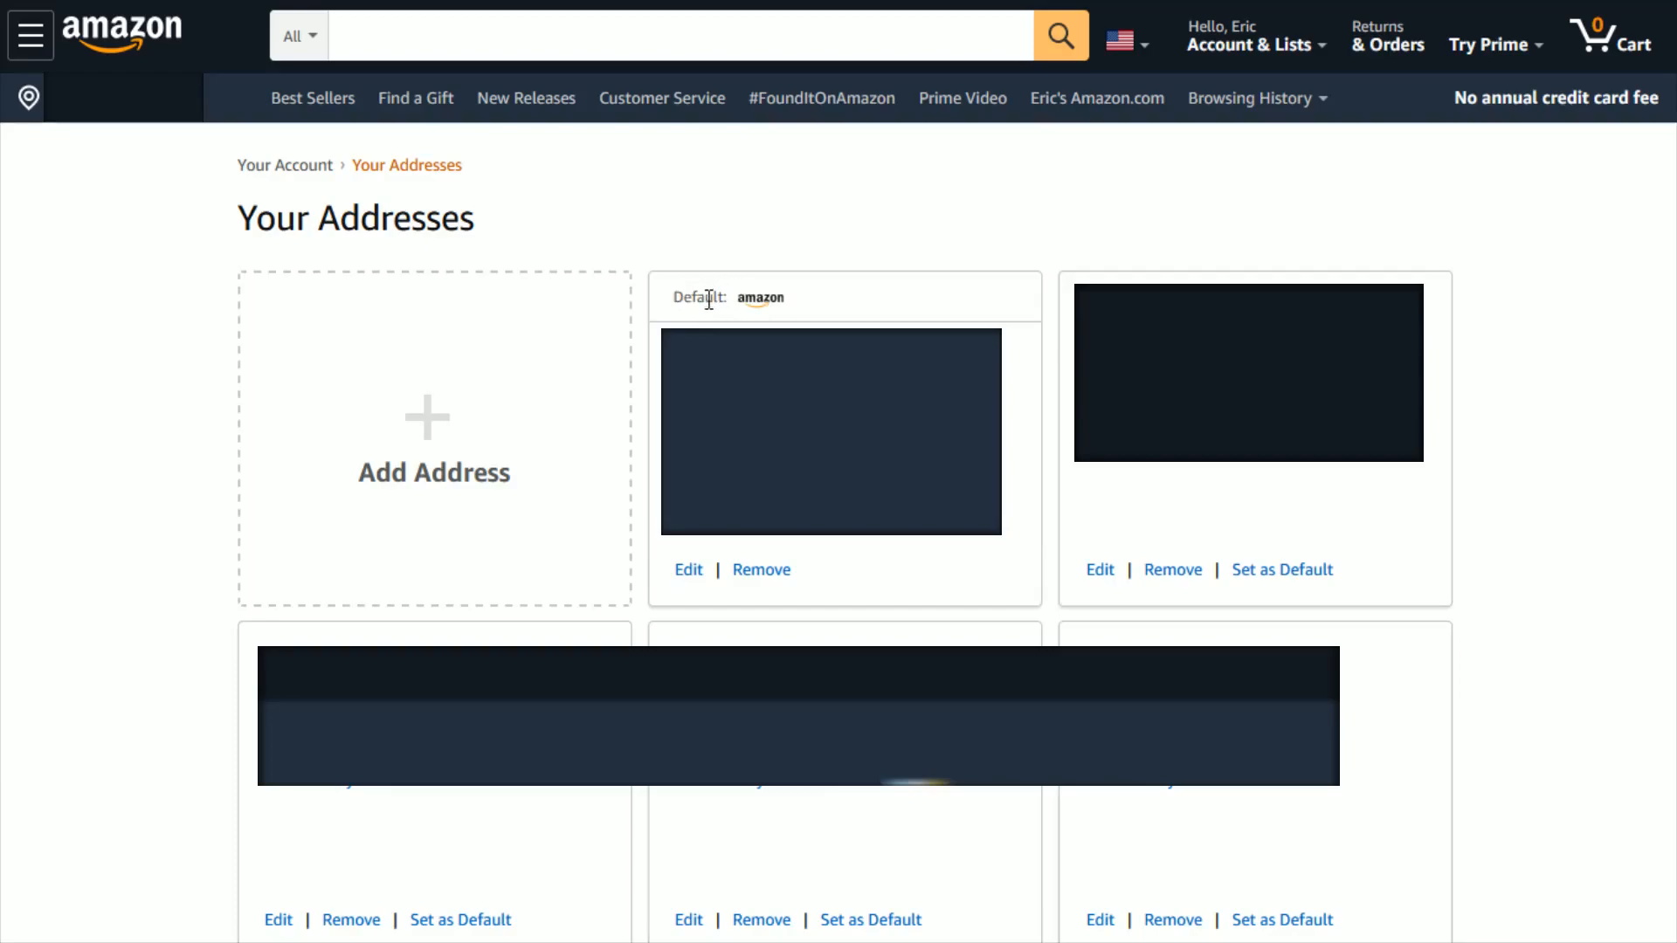
mouse_move(689, 594)
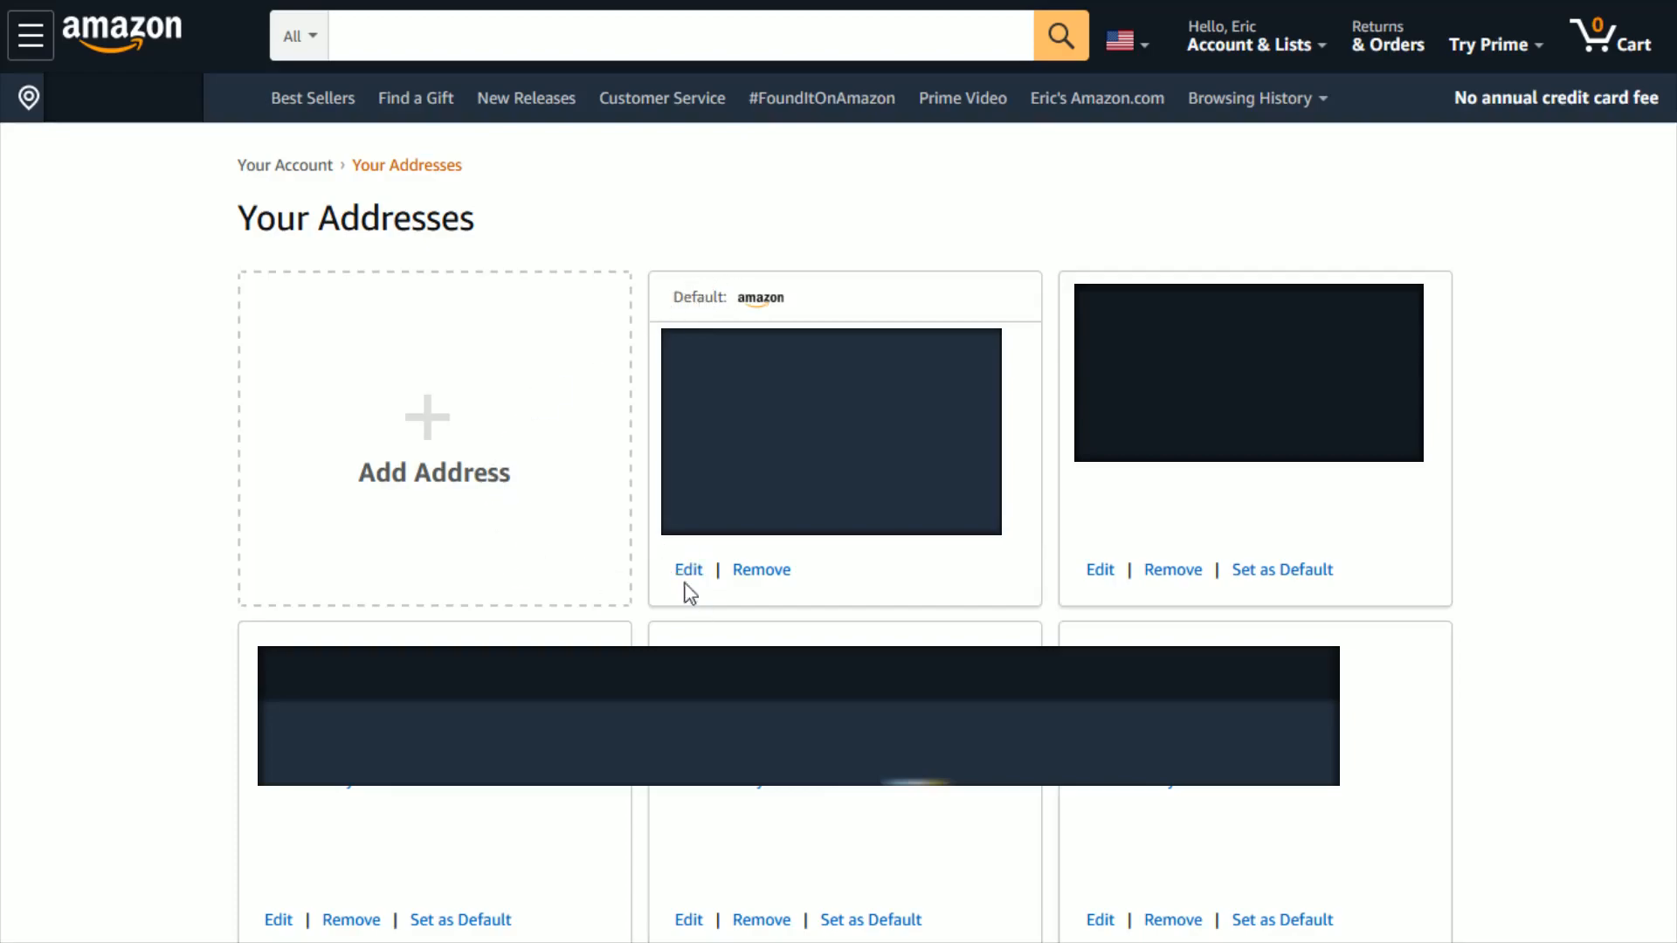
mouse_move(368, 503)
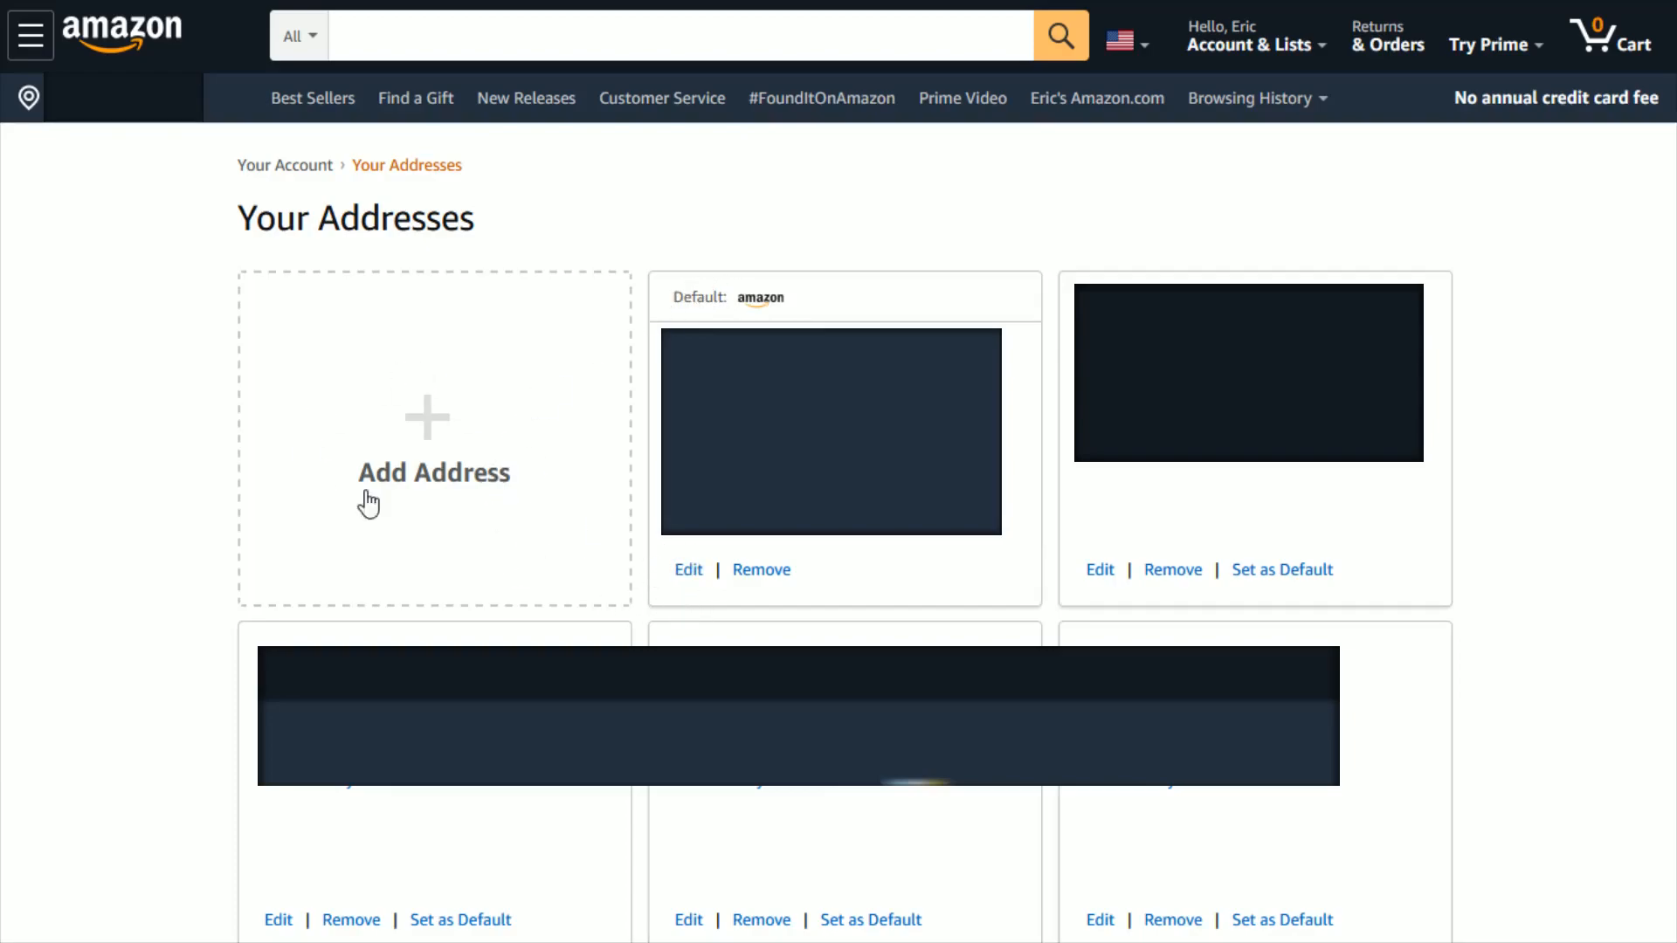
mouse_move(235, 671)
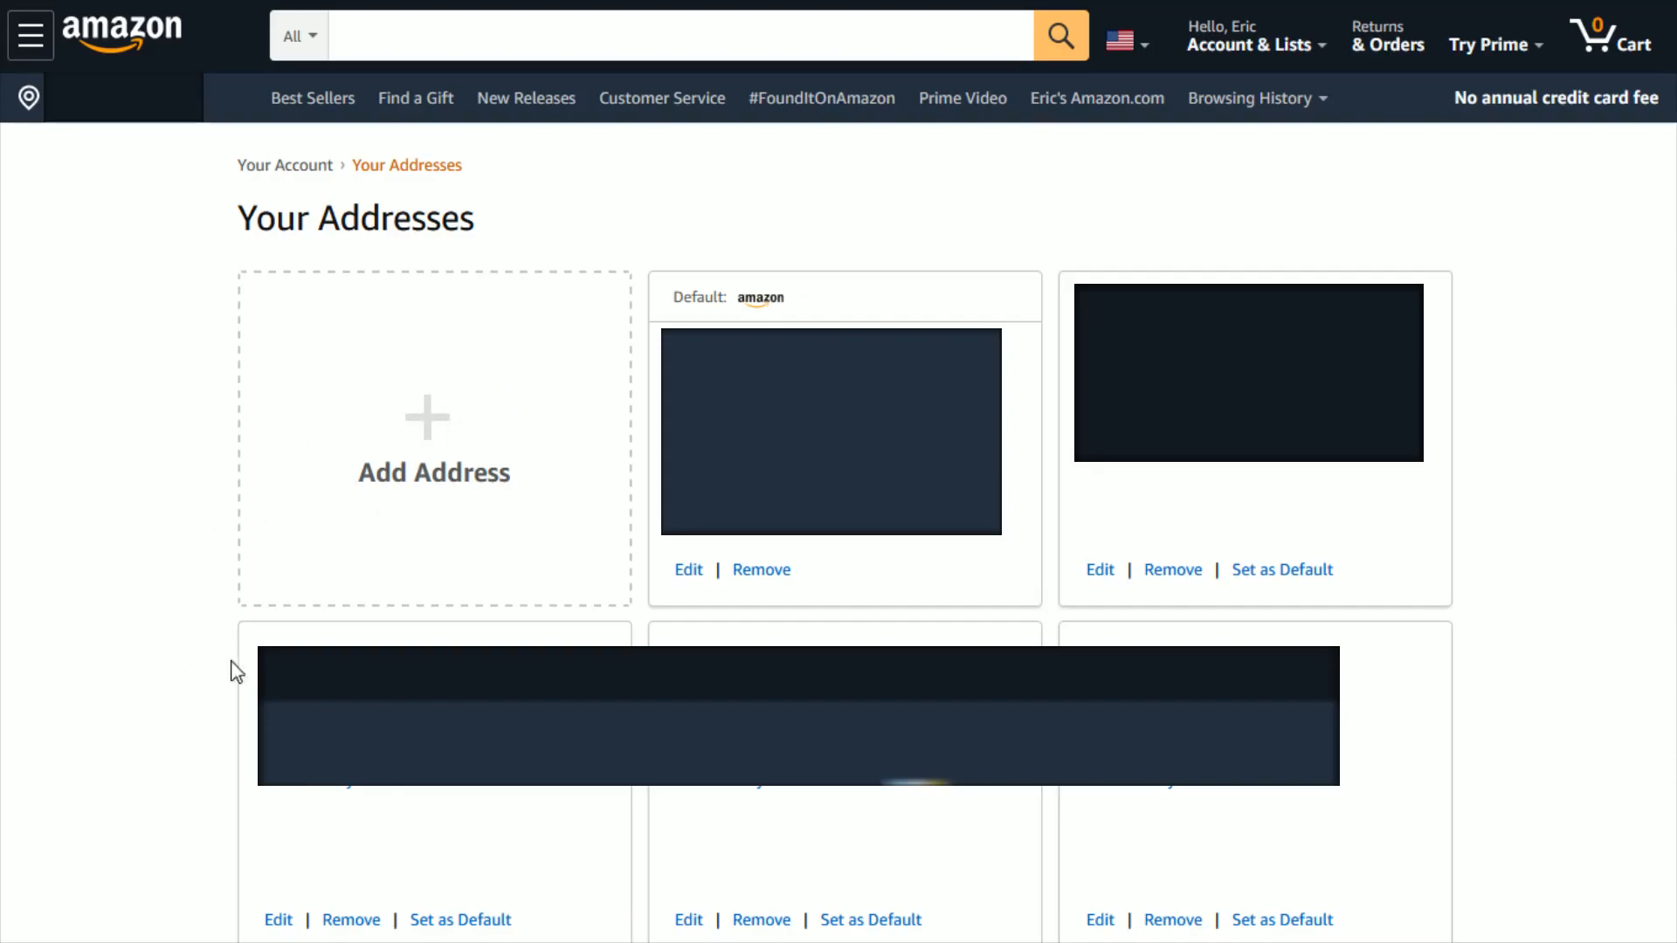
mouse_move(360, 880)
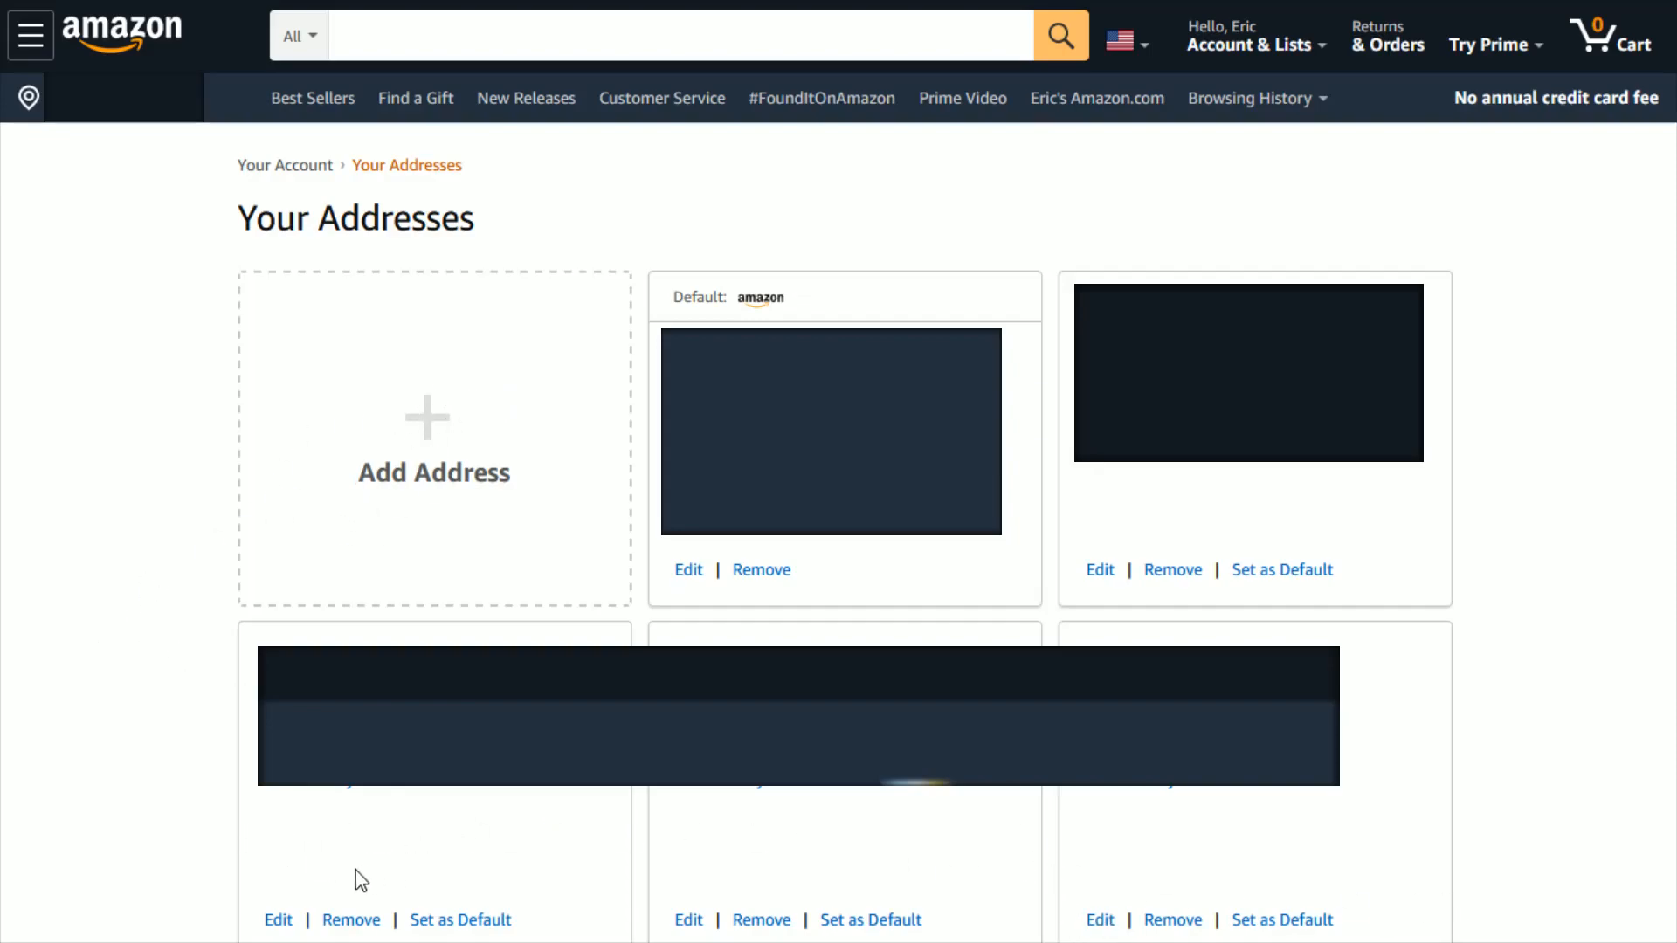
mouse_move(587, 920)
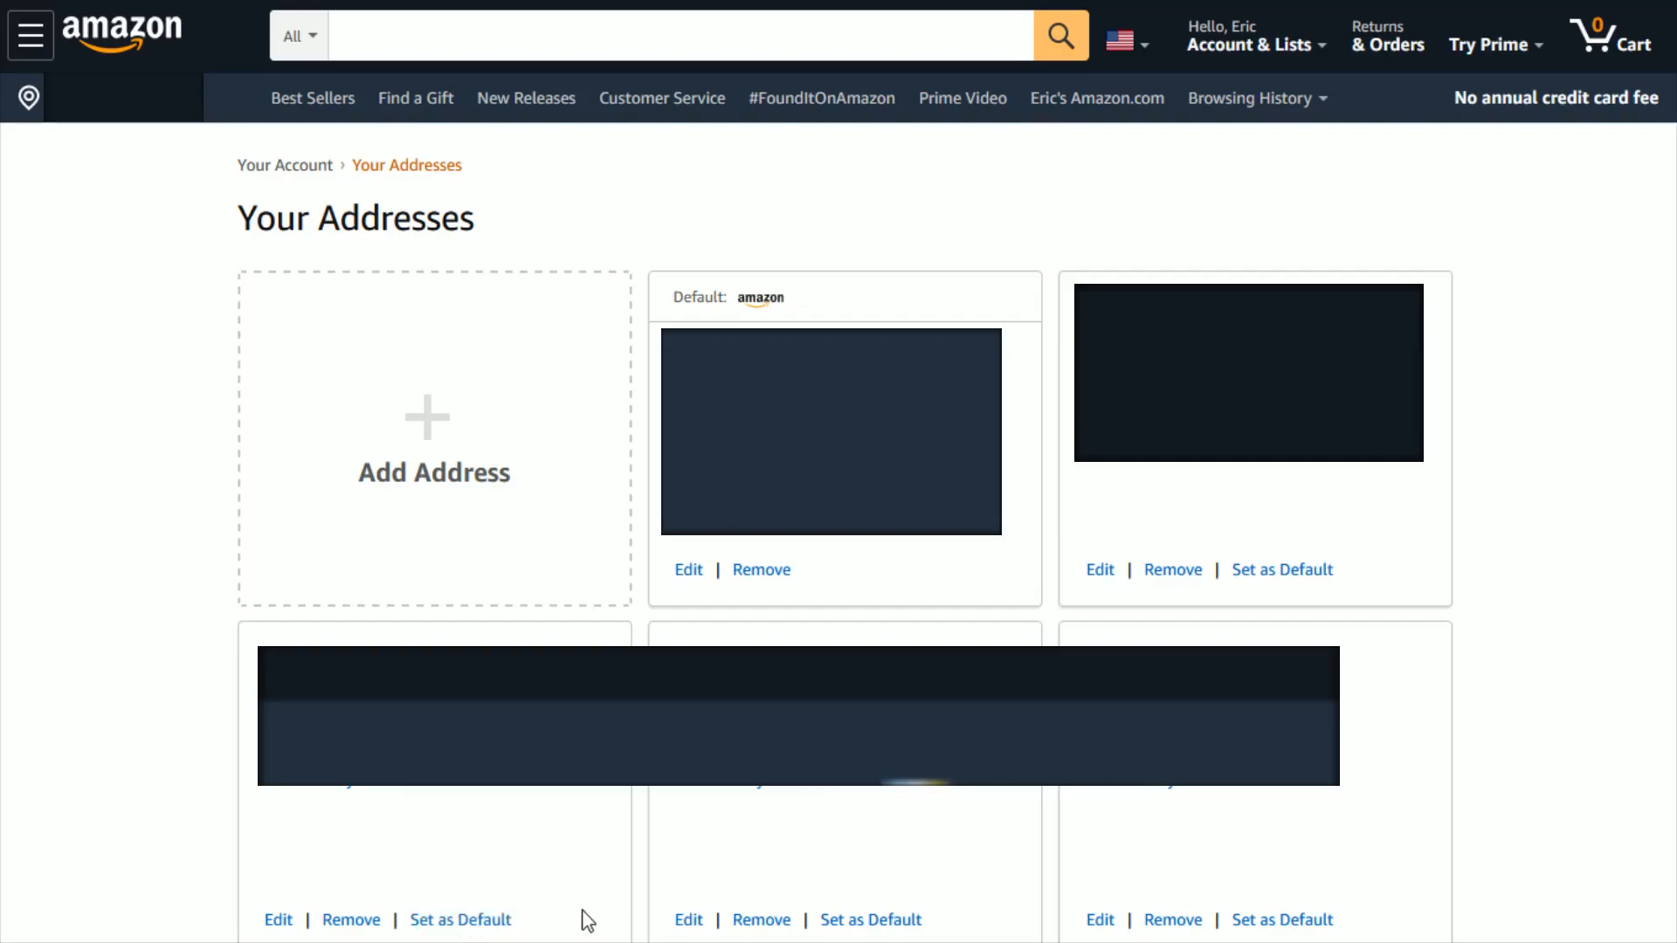
mouse_move(1281, 919)
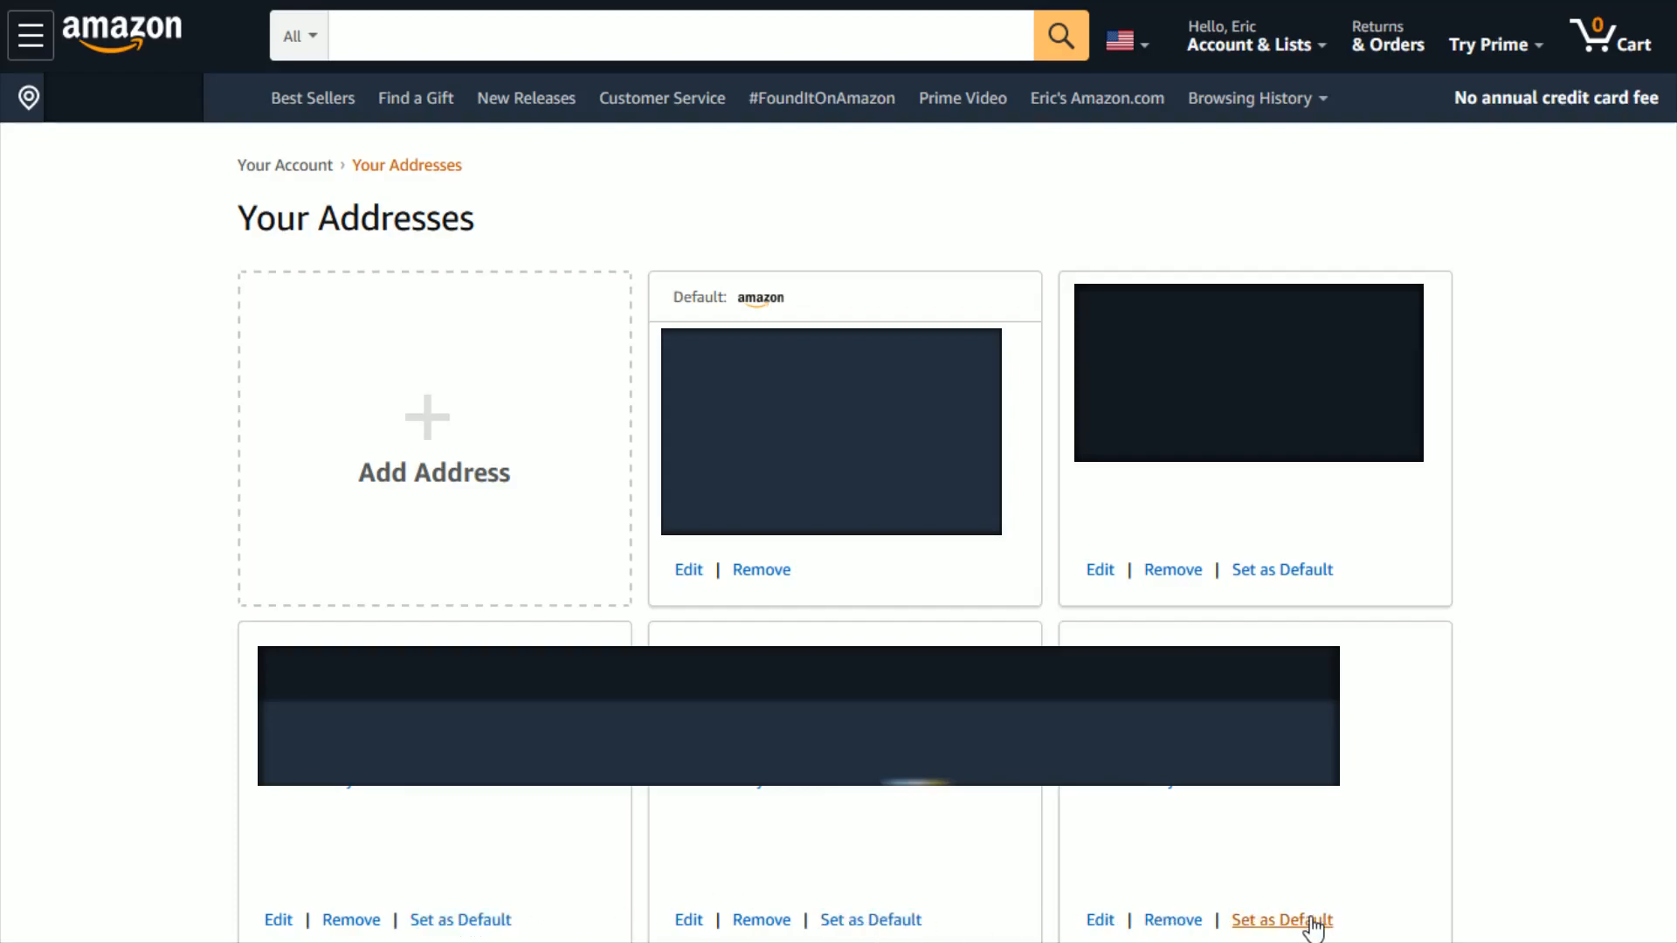
mouse_move(1467, 433)
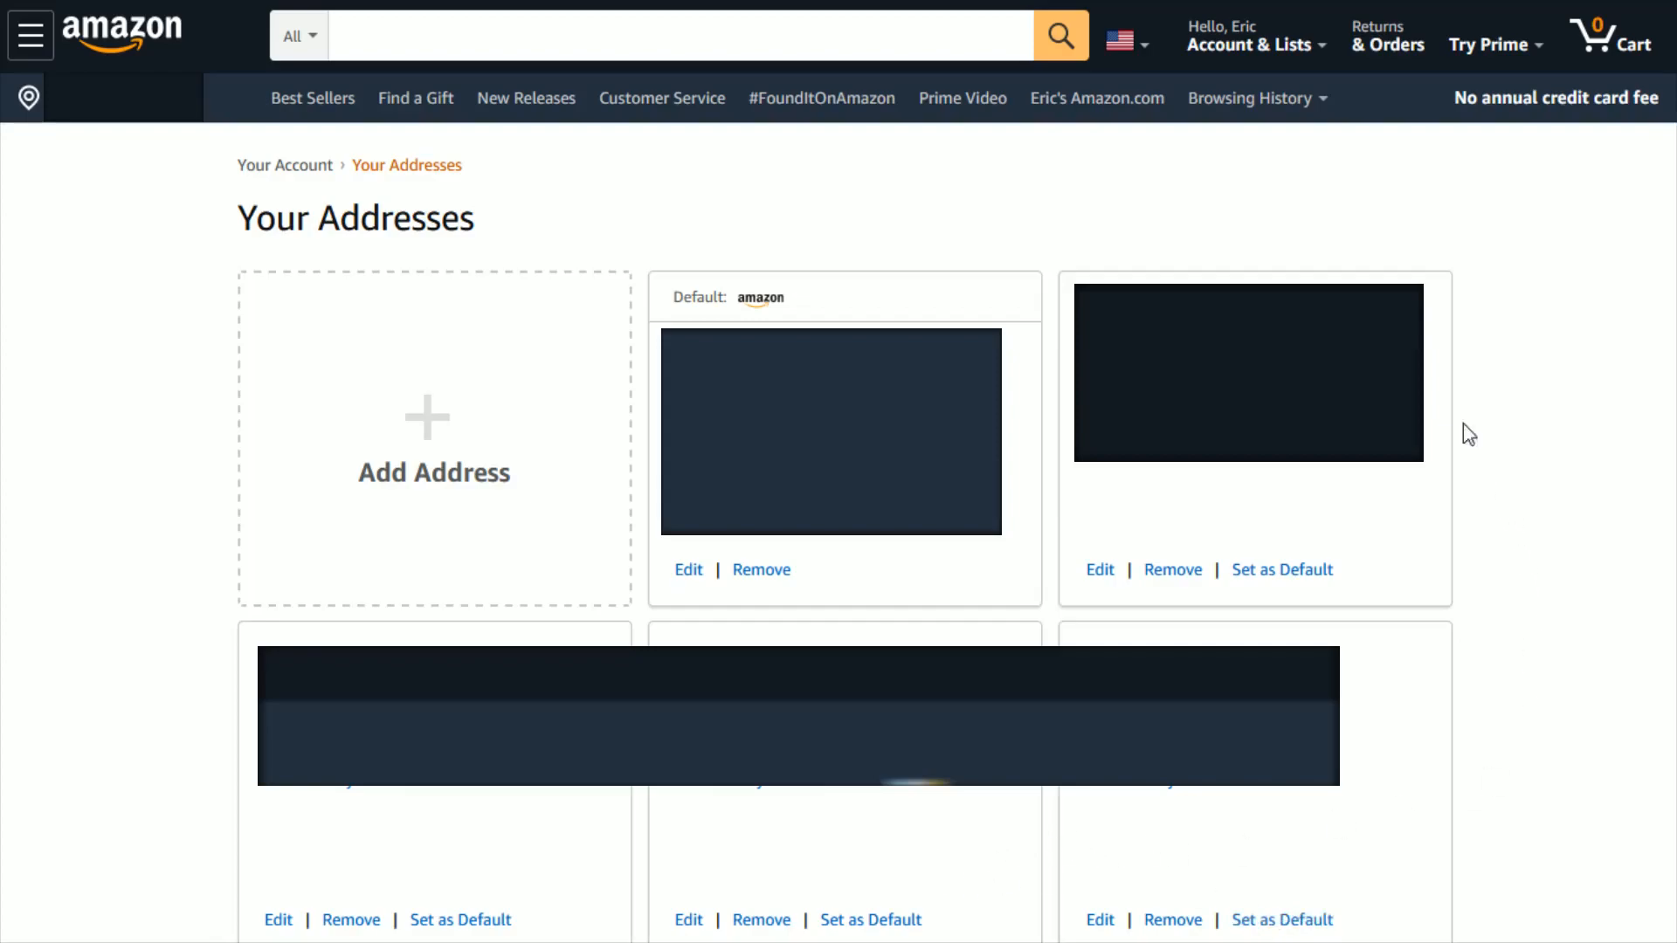
mouse_move(1568, 257)
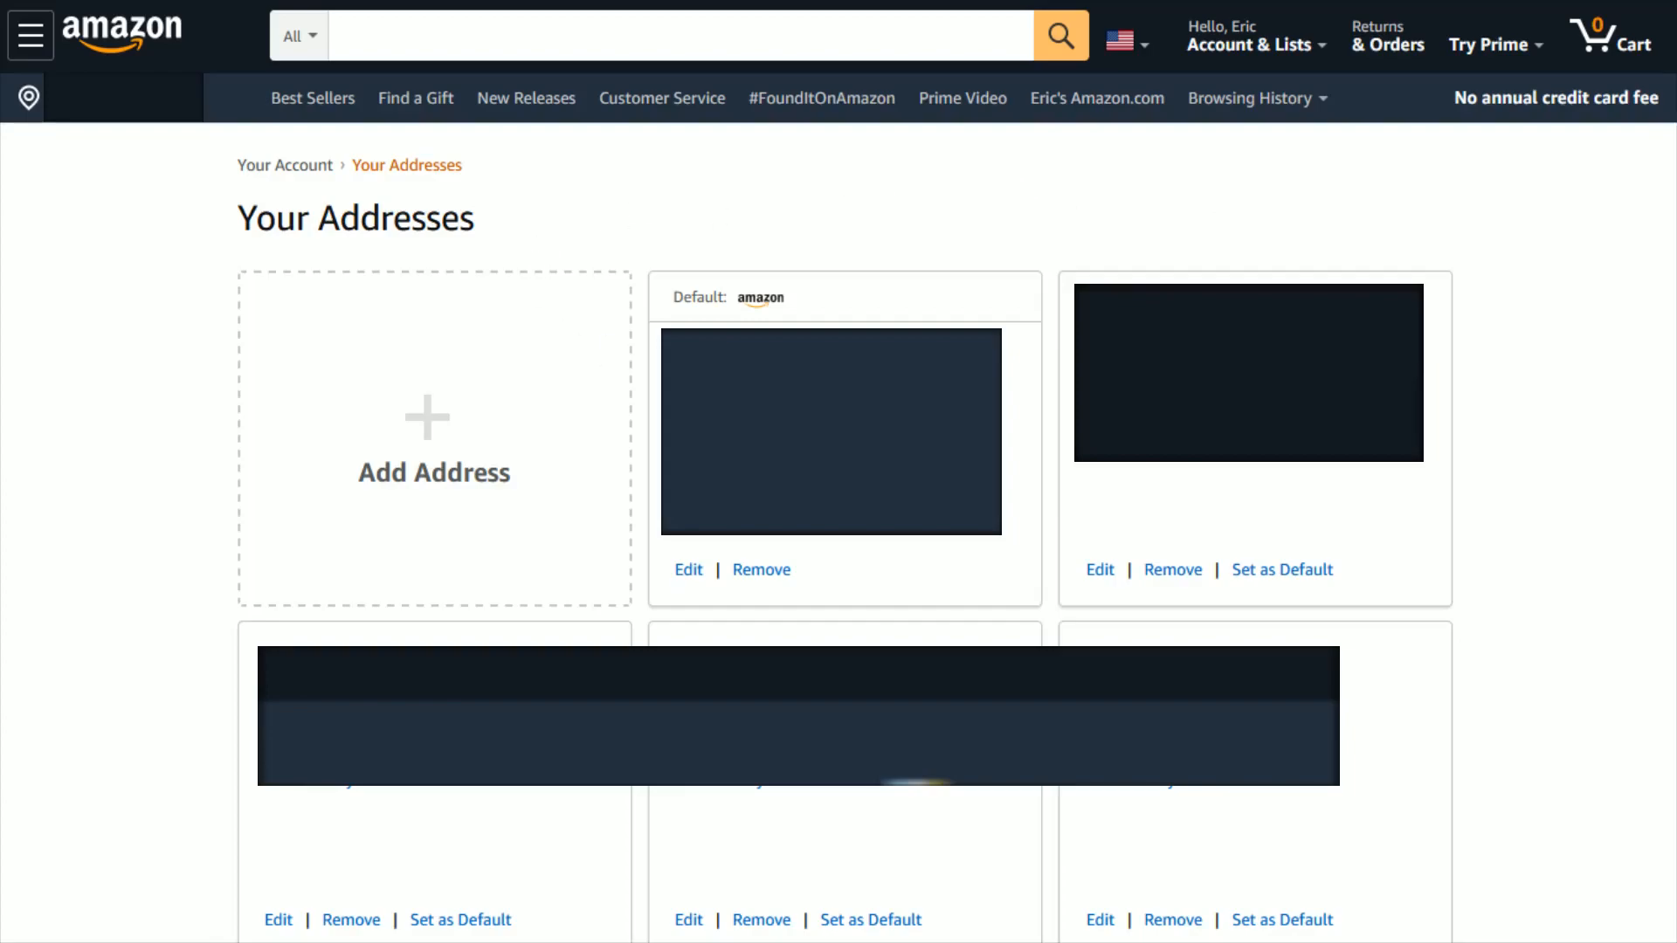
mouse_move(760, 568)
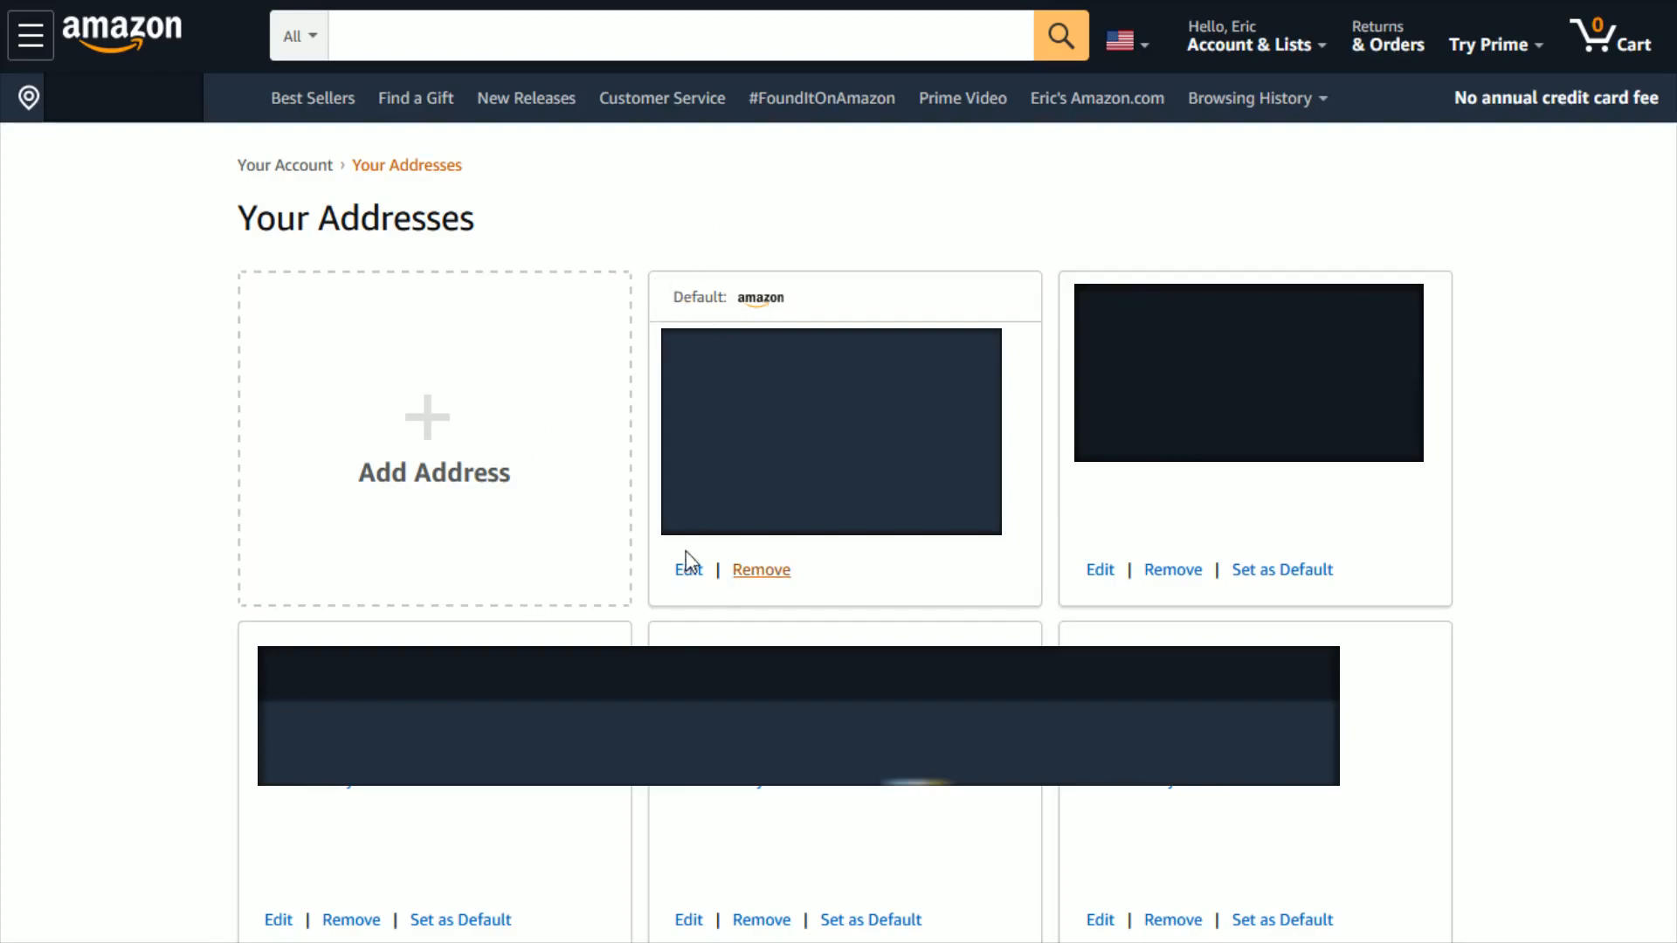
mouse_move(667, 801)
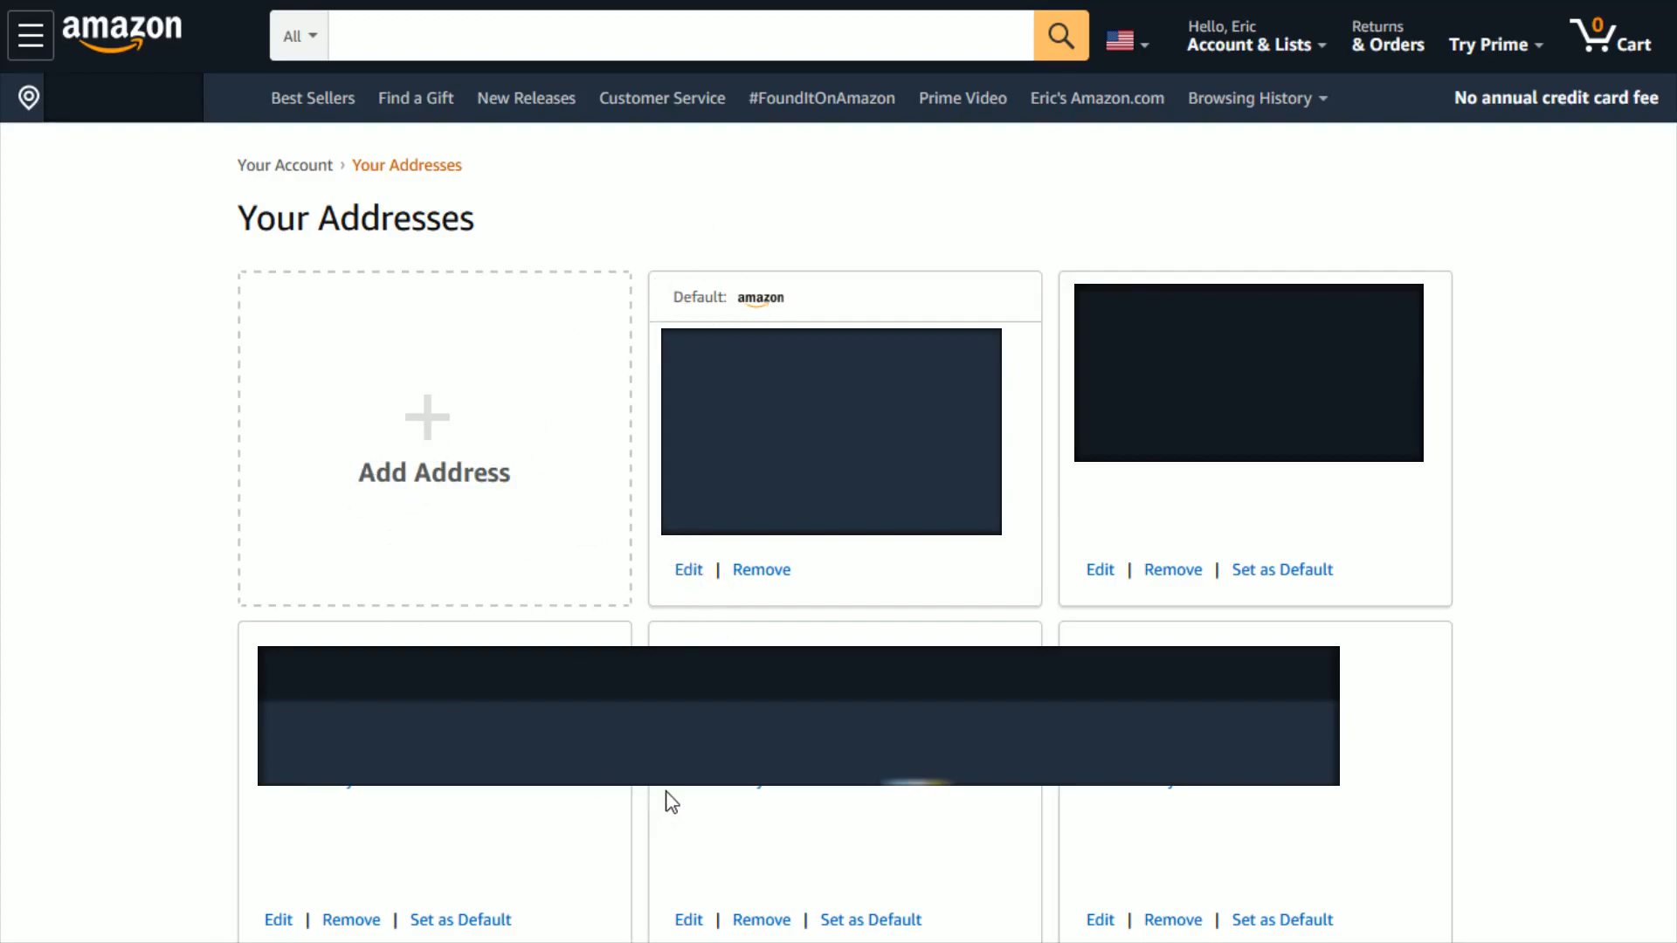
mouse_move(606, 864)
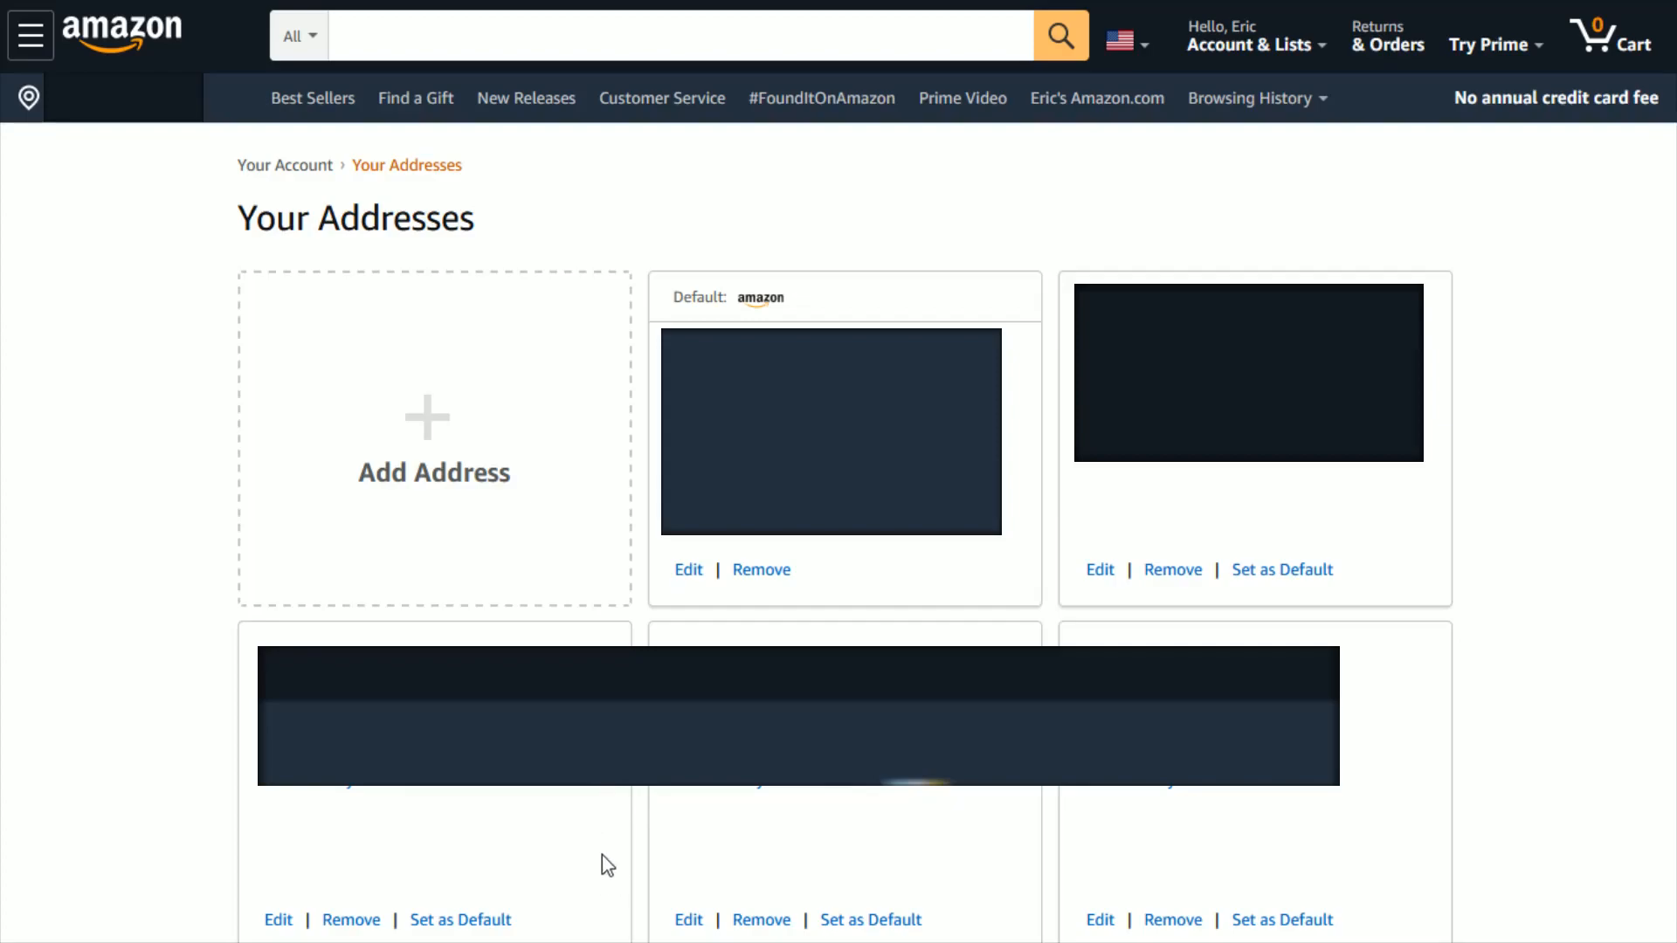
mouse_move(460, 920)
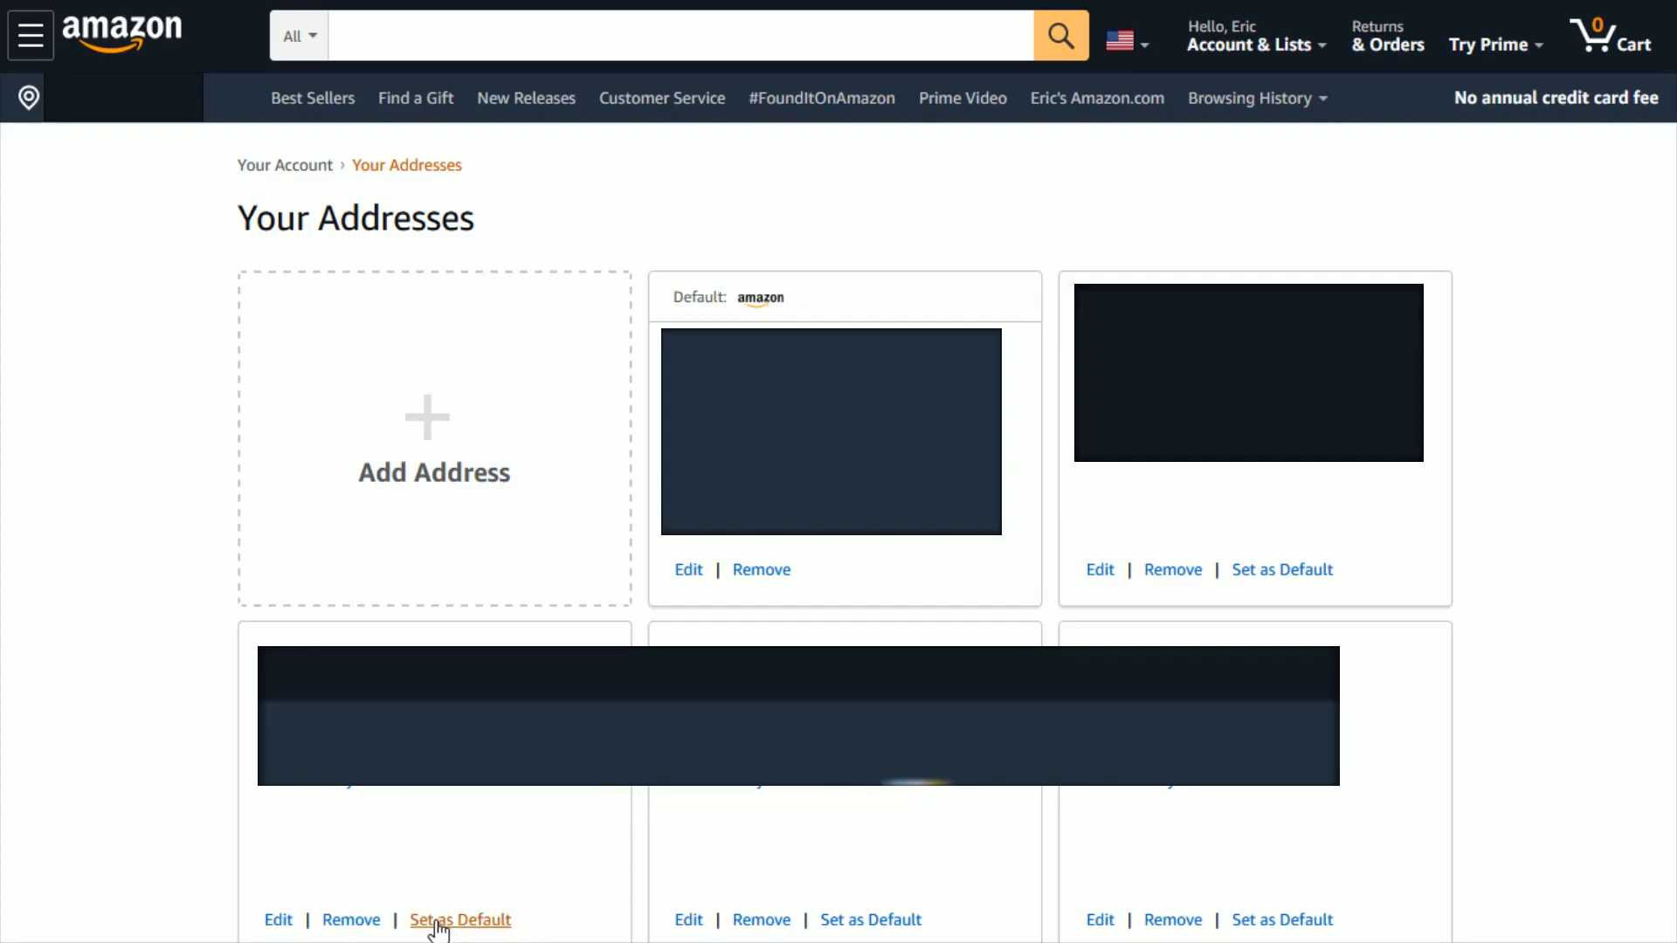
mouse_move(123, 228)
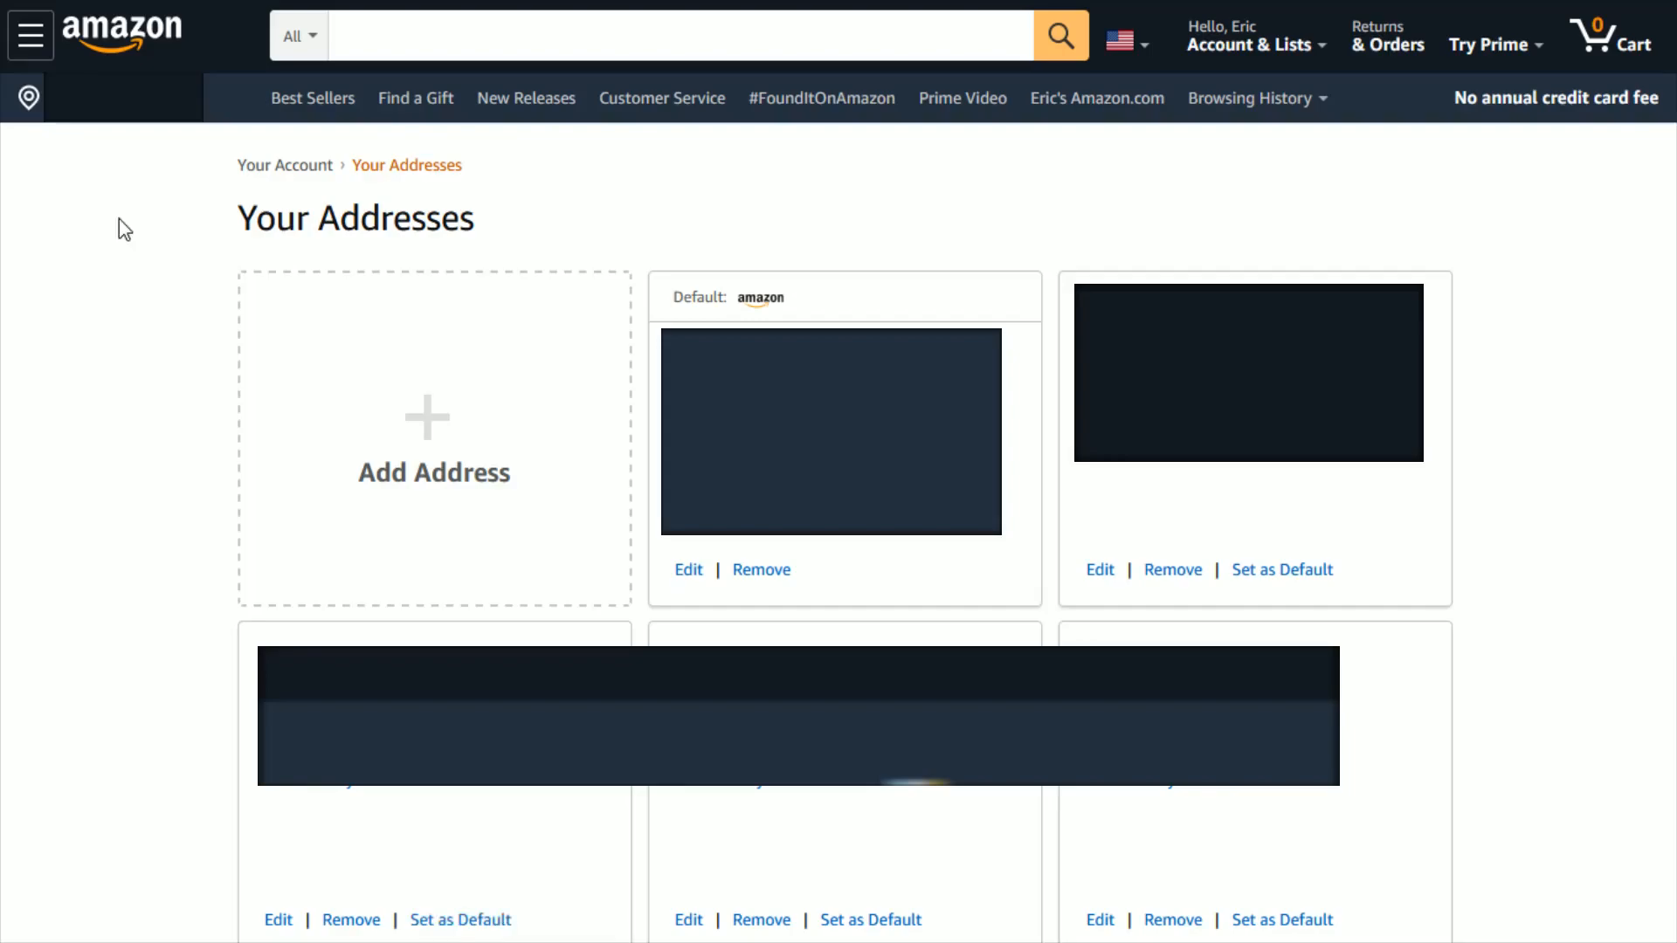